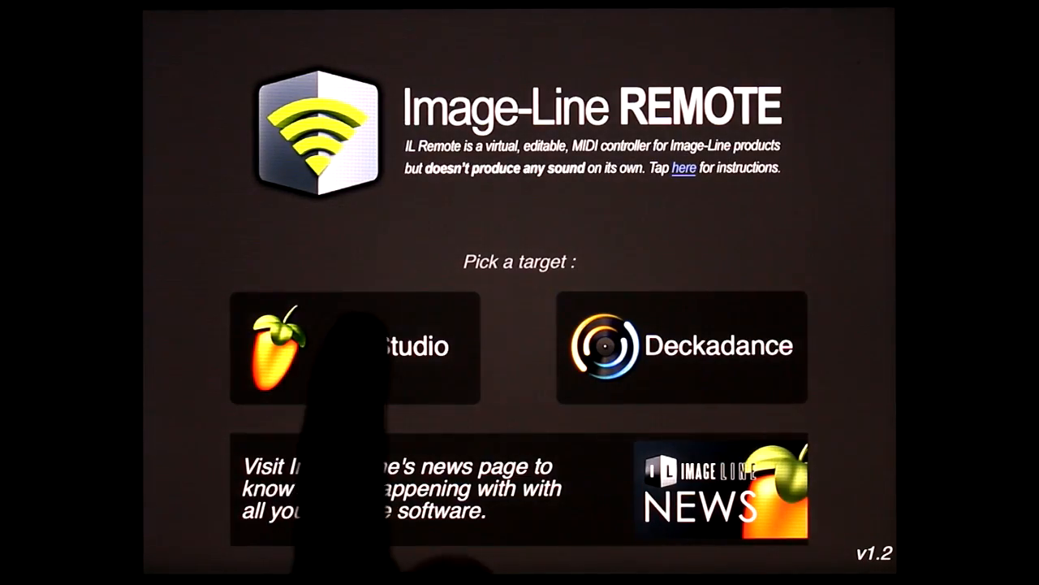
# - Pick FL Studio as the remote's target to load its transport and knob layout
pyautogui.click(354, 345)
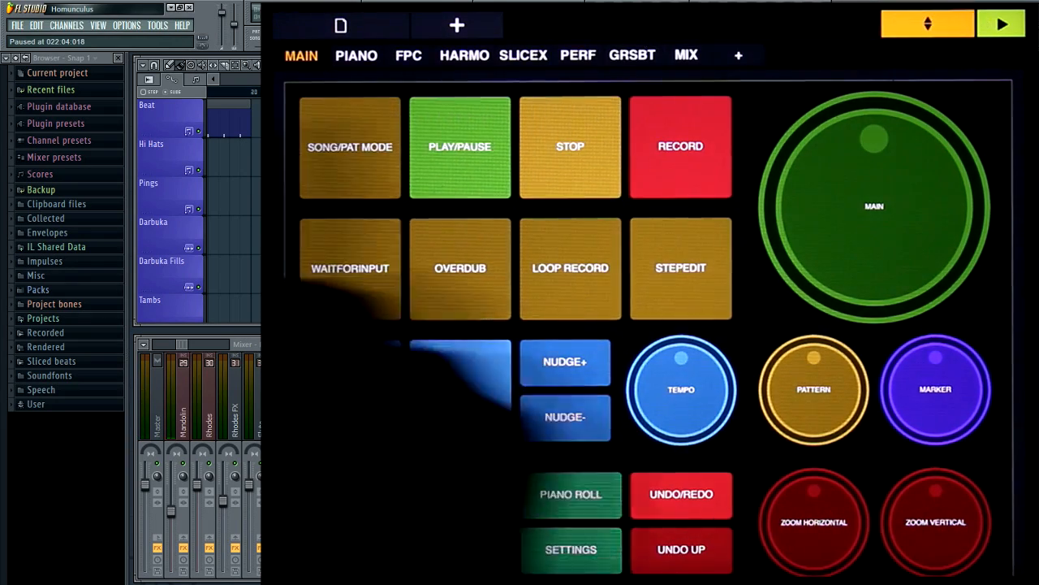
# - Add a blank page with one pad and show that pad's options
pyautogui.click(739, 54)
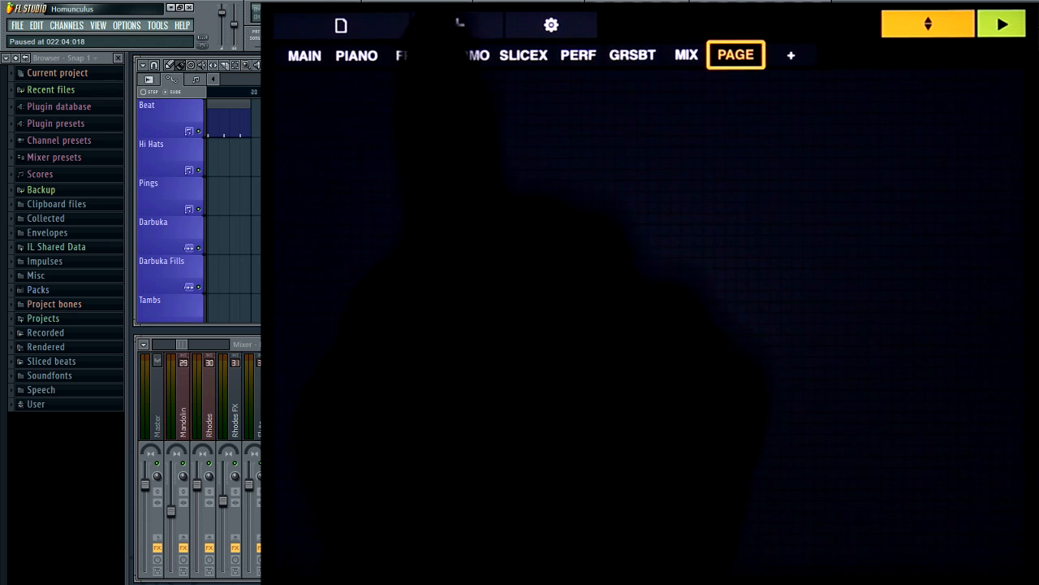
pyautogui.click(457, 24)
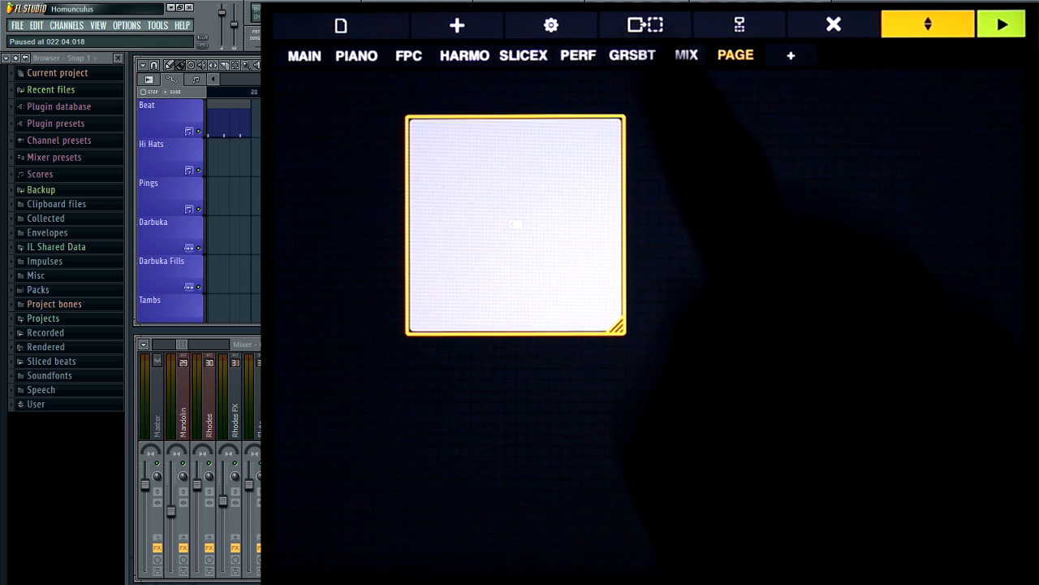
pyautogui.click(551, 24)
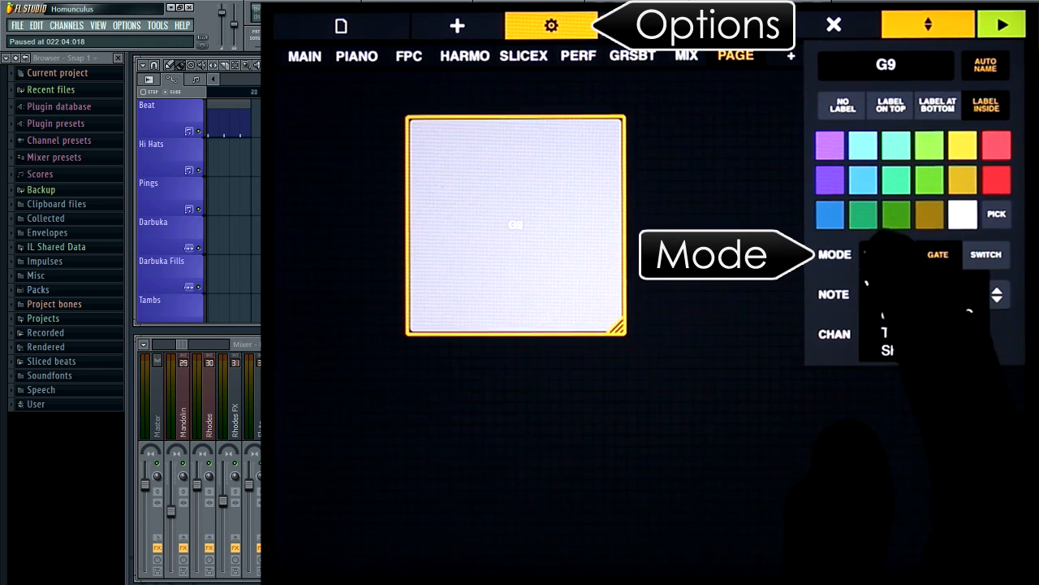
# - Set the pad to Shortcut mode sending the SPACE key instead of ENTER
pyautogui.click(868, 254)
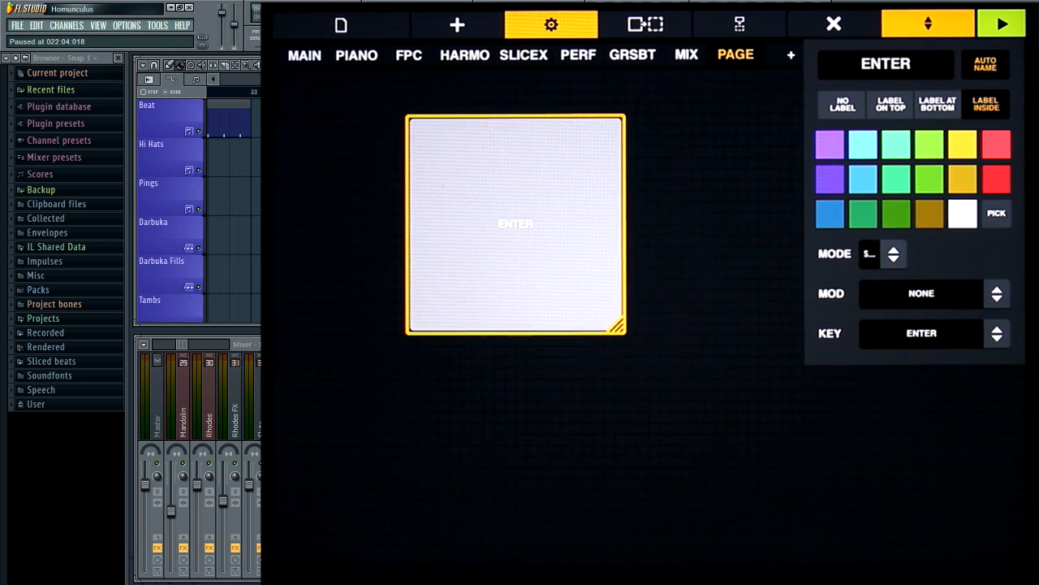
pyautogui.click(922, 293)
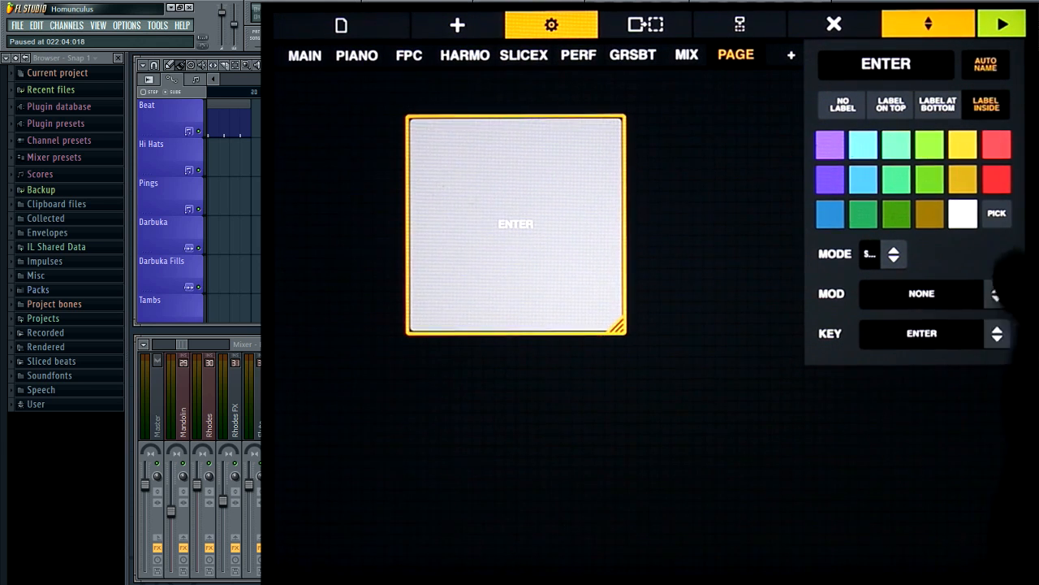
pyautogui.click(922, 333)
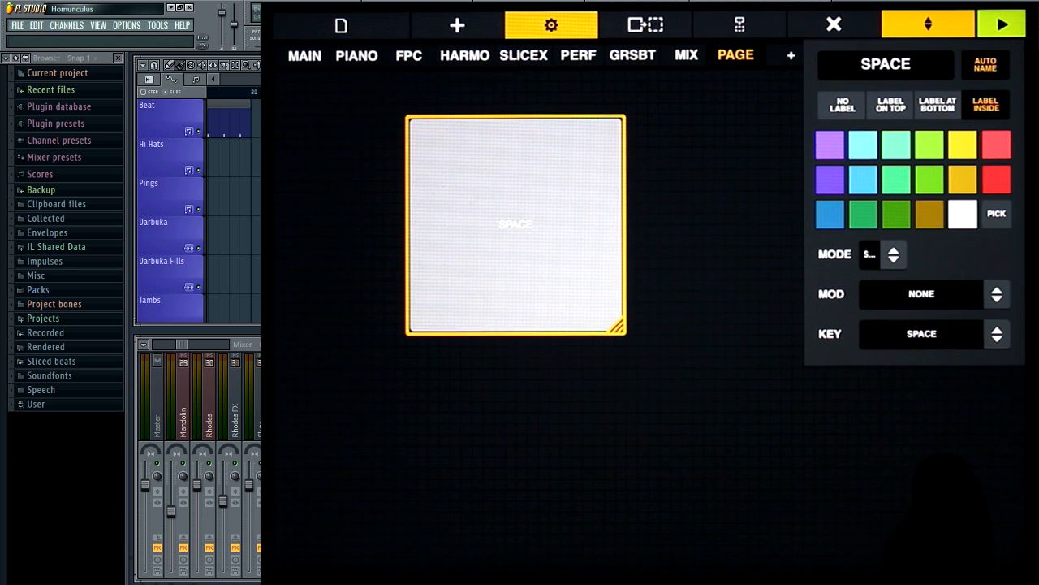
# - Switch the pad mode to TRACKPAD and exit edit mode
pyautogui.click(881, 254)
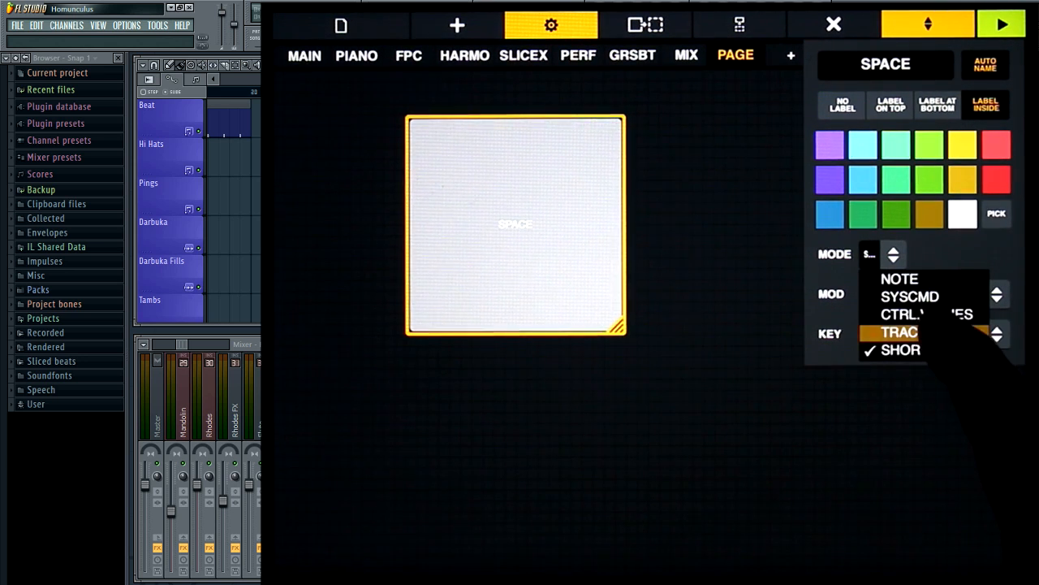
pyautogui.click(897, 332)
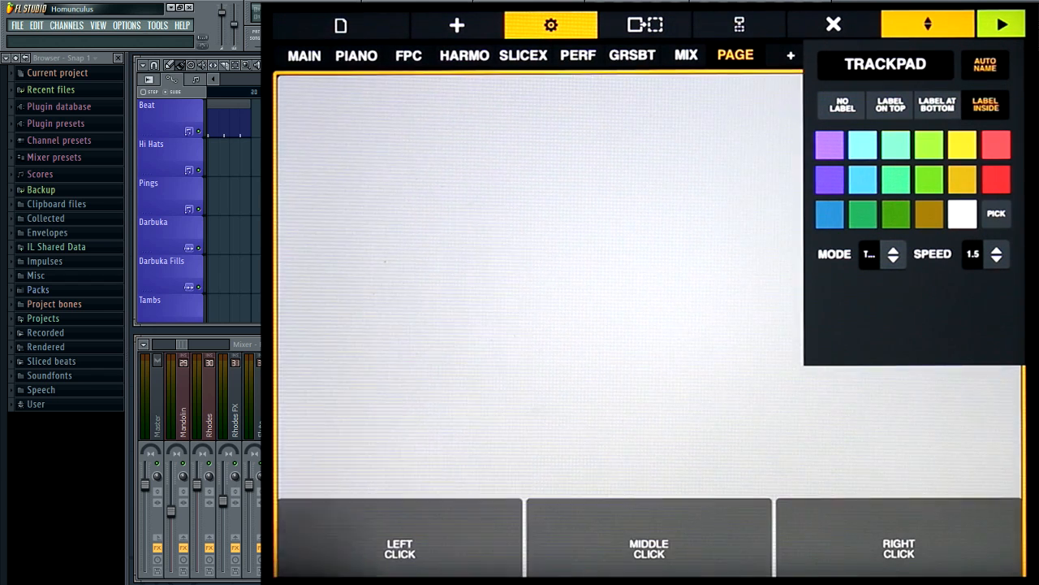
pyautogui.click(551, 24)
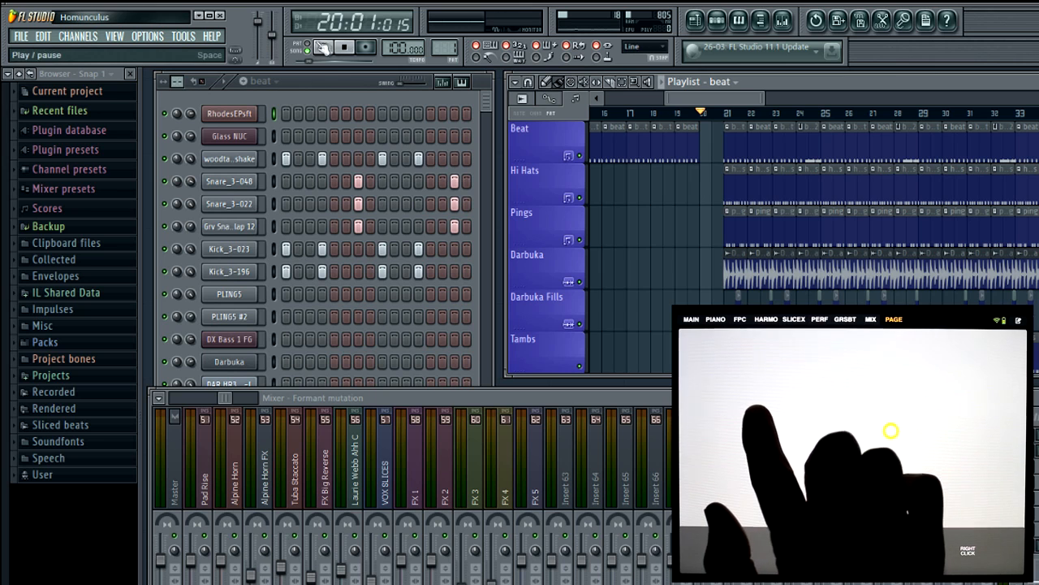
# - Play and pause the song with the SPACE pad, then scroll the Playlist and Channel rack
pyautogui.click(323, 47)
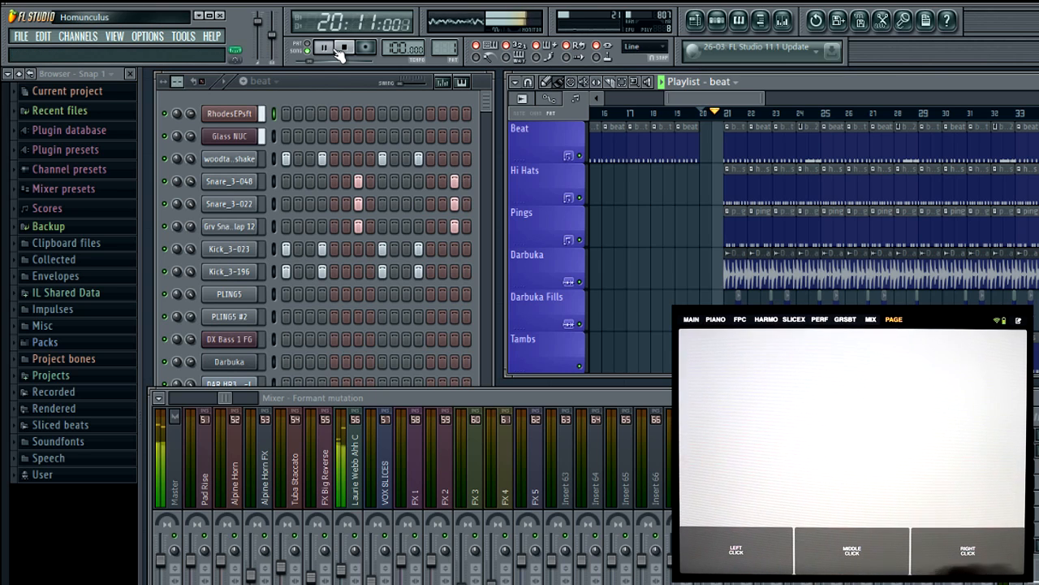
pyautogui.click(324, 46)
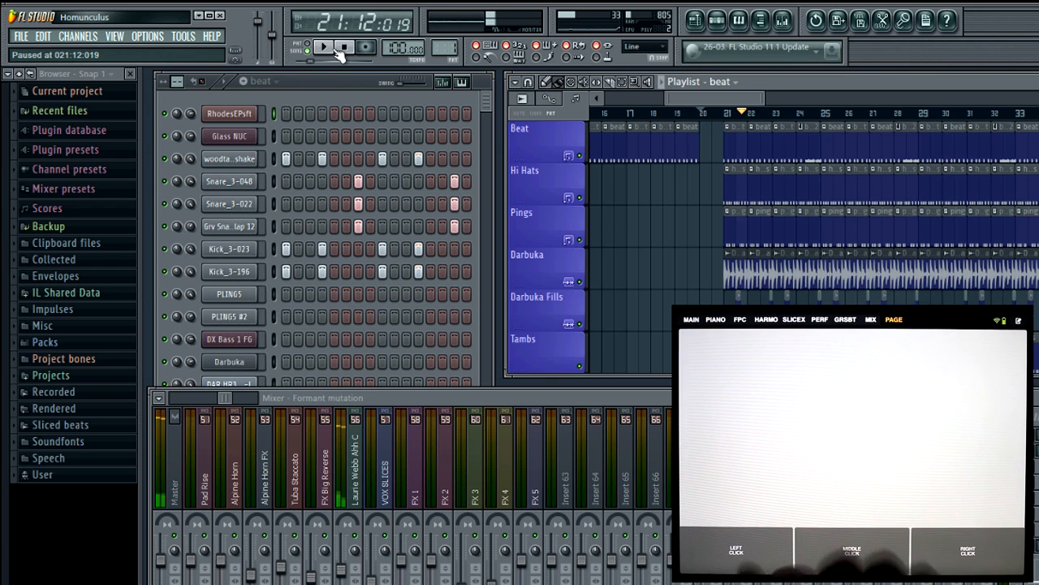
pyautogui.click(324, 47)
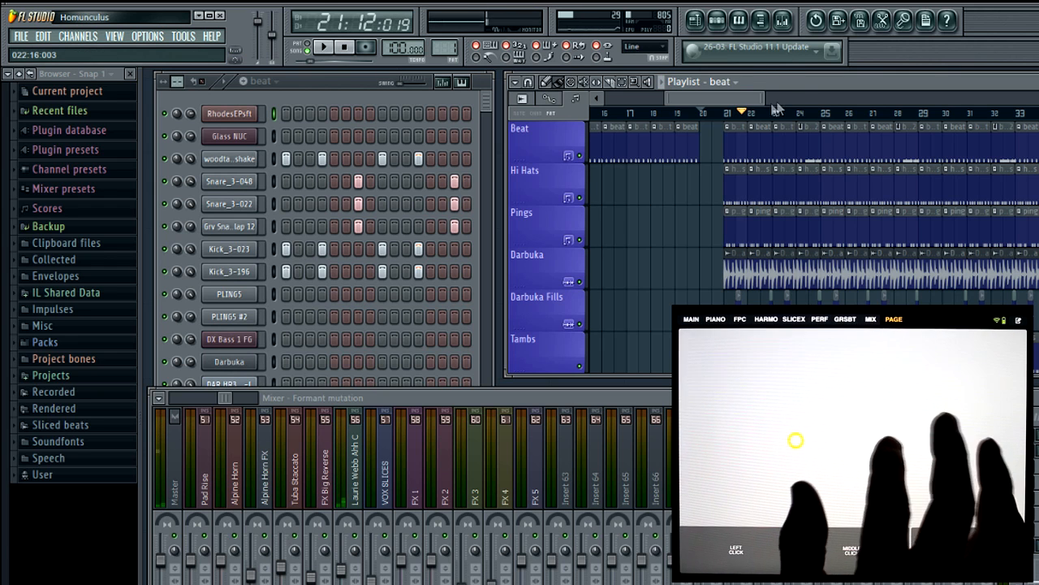
pyautogui.hscroll(3)
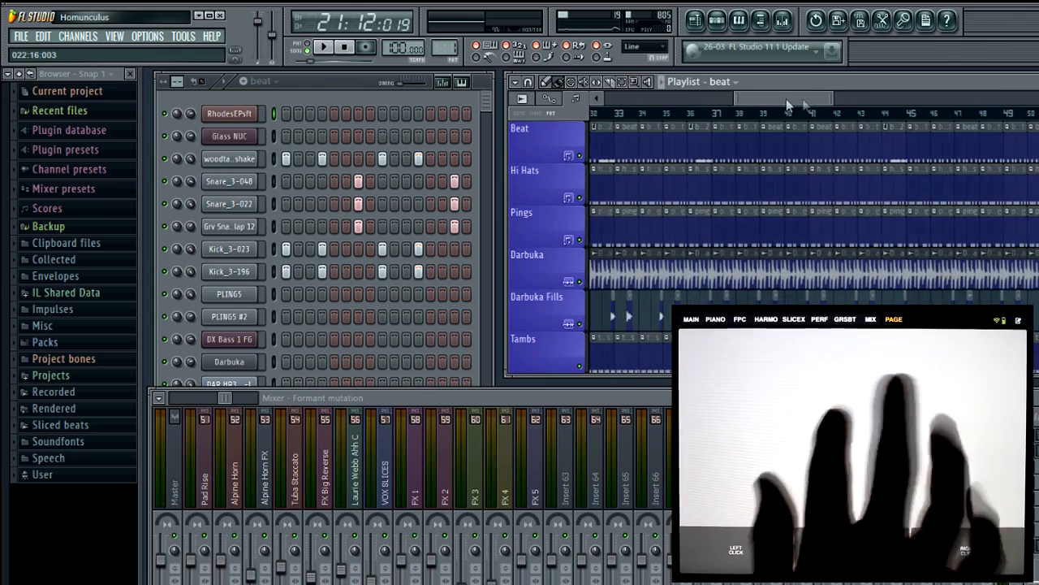
pyautogui.scroll(-3)
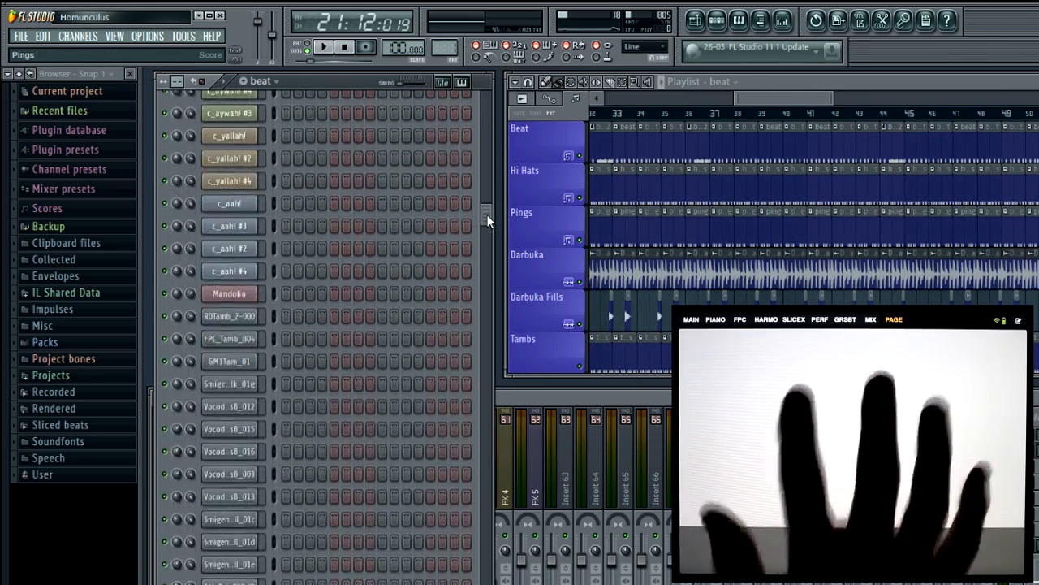
pyautogui.scroll(3)
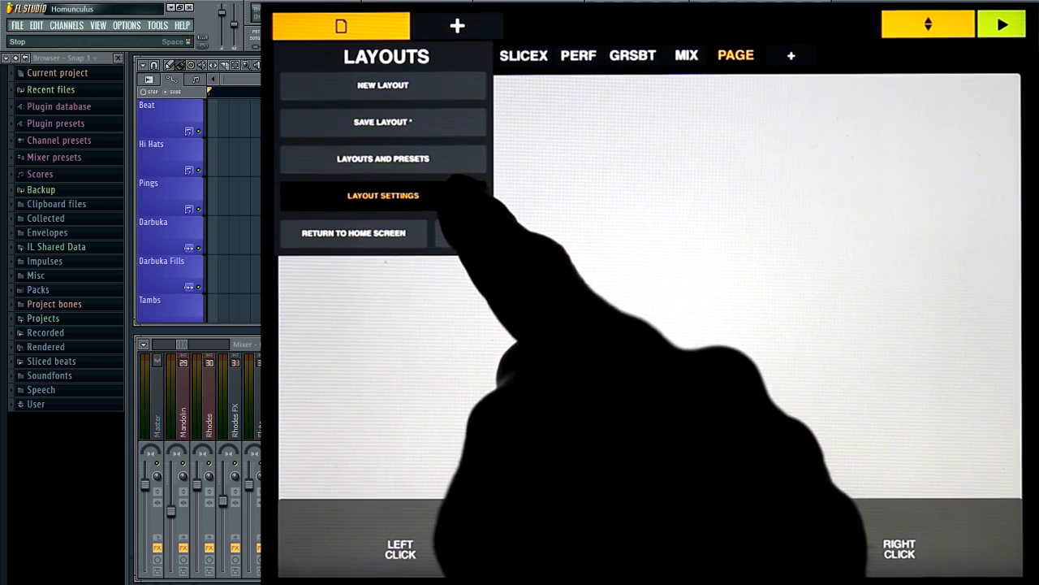
# - In layout settings, set the MICROPHONE CC number to 34
pyautogui.click(383, 195)
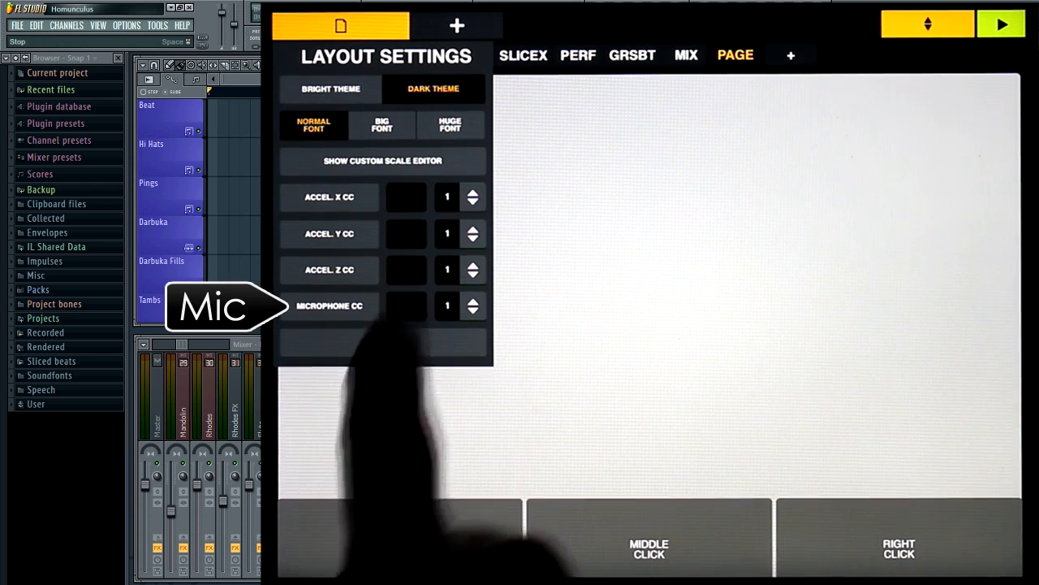
pyautogui.click(406, 304)
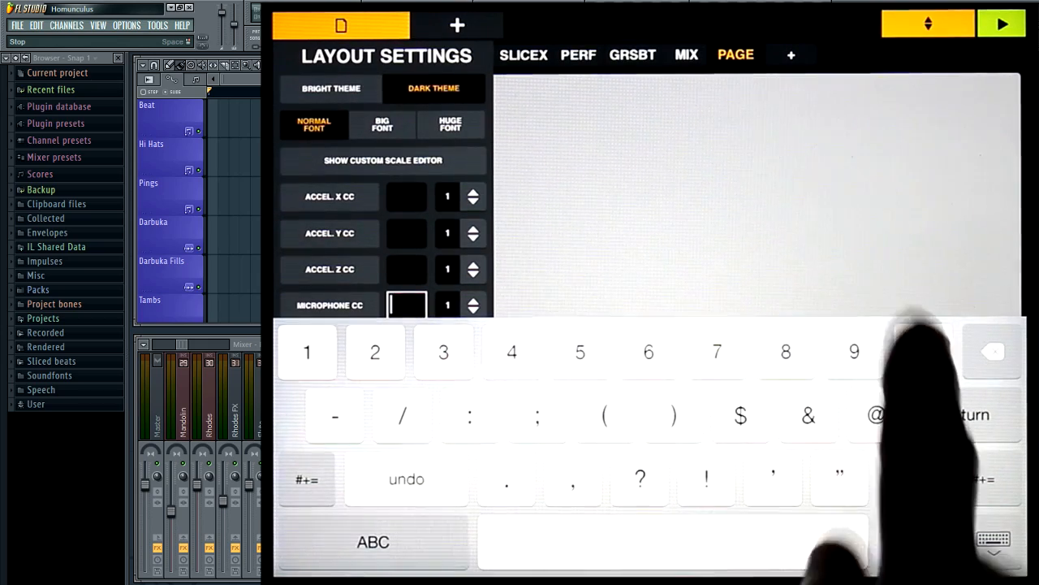
pyautogui.write('34')
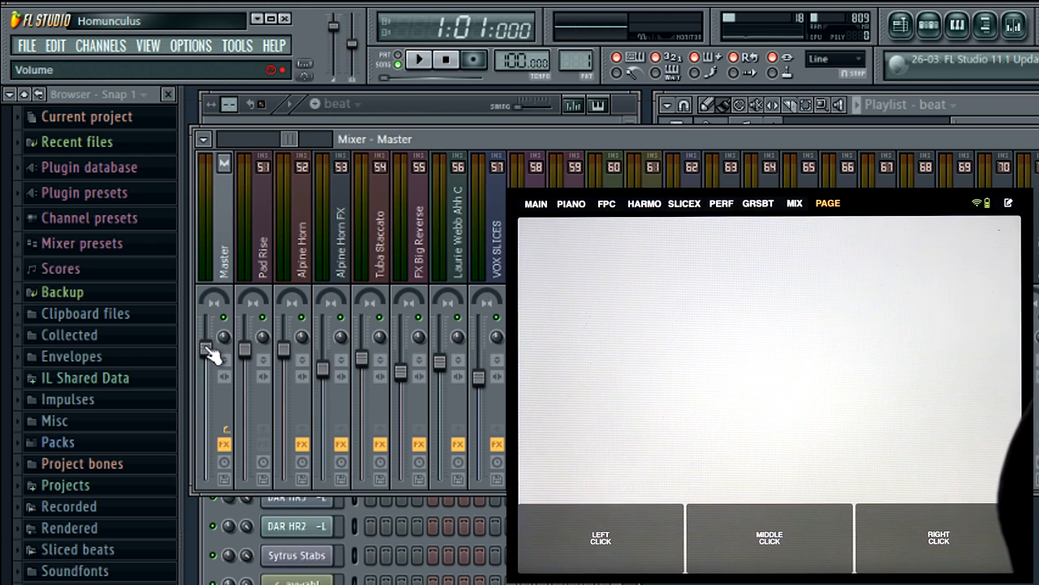
# - Choose 'Link to controller...' from the Master mixer fader's right-click menu
pyautogui.rightClick(209, 348)
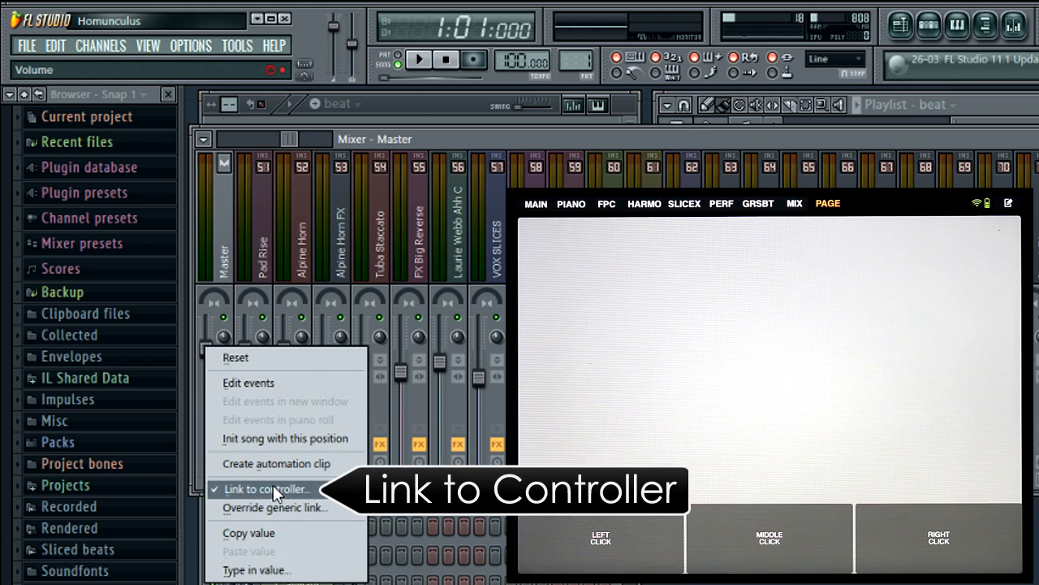
pyautogui.click(268, 488)
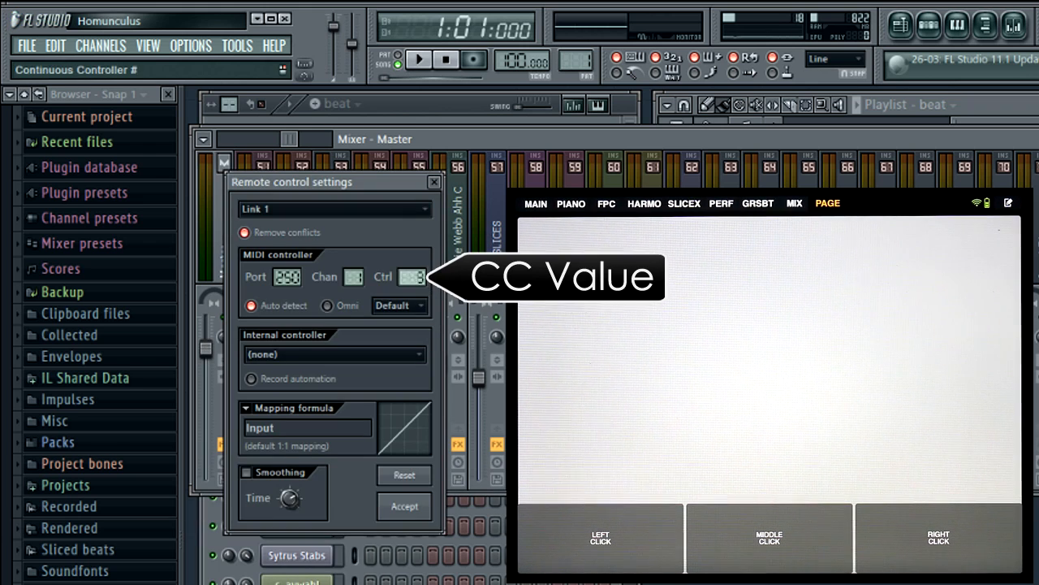